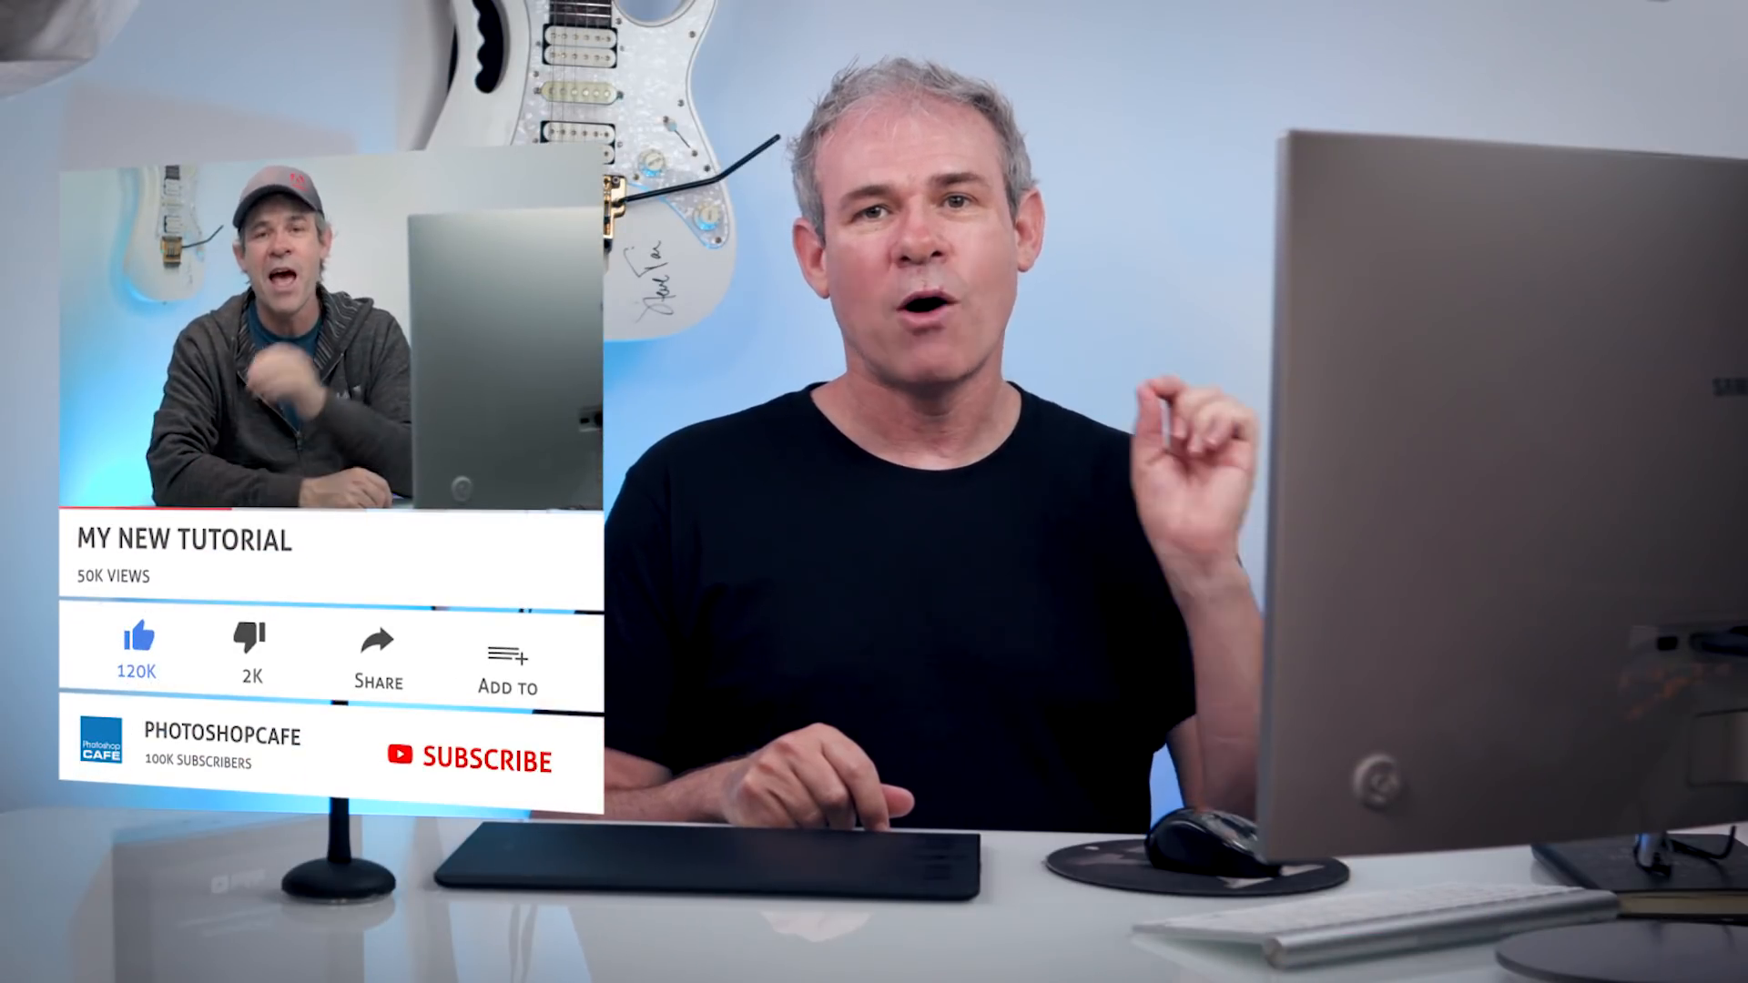
left_click(470, 761)
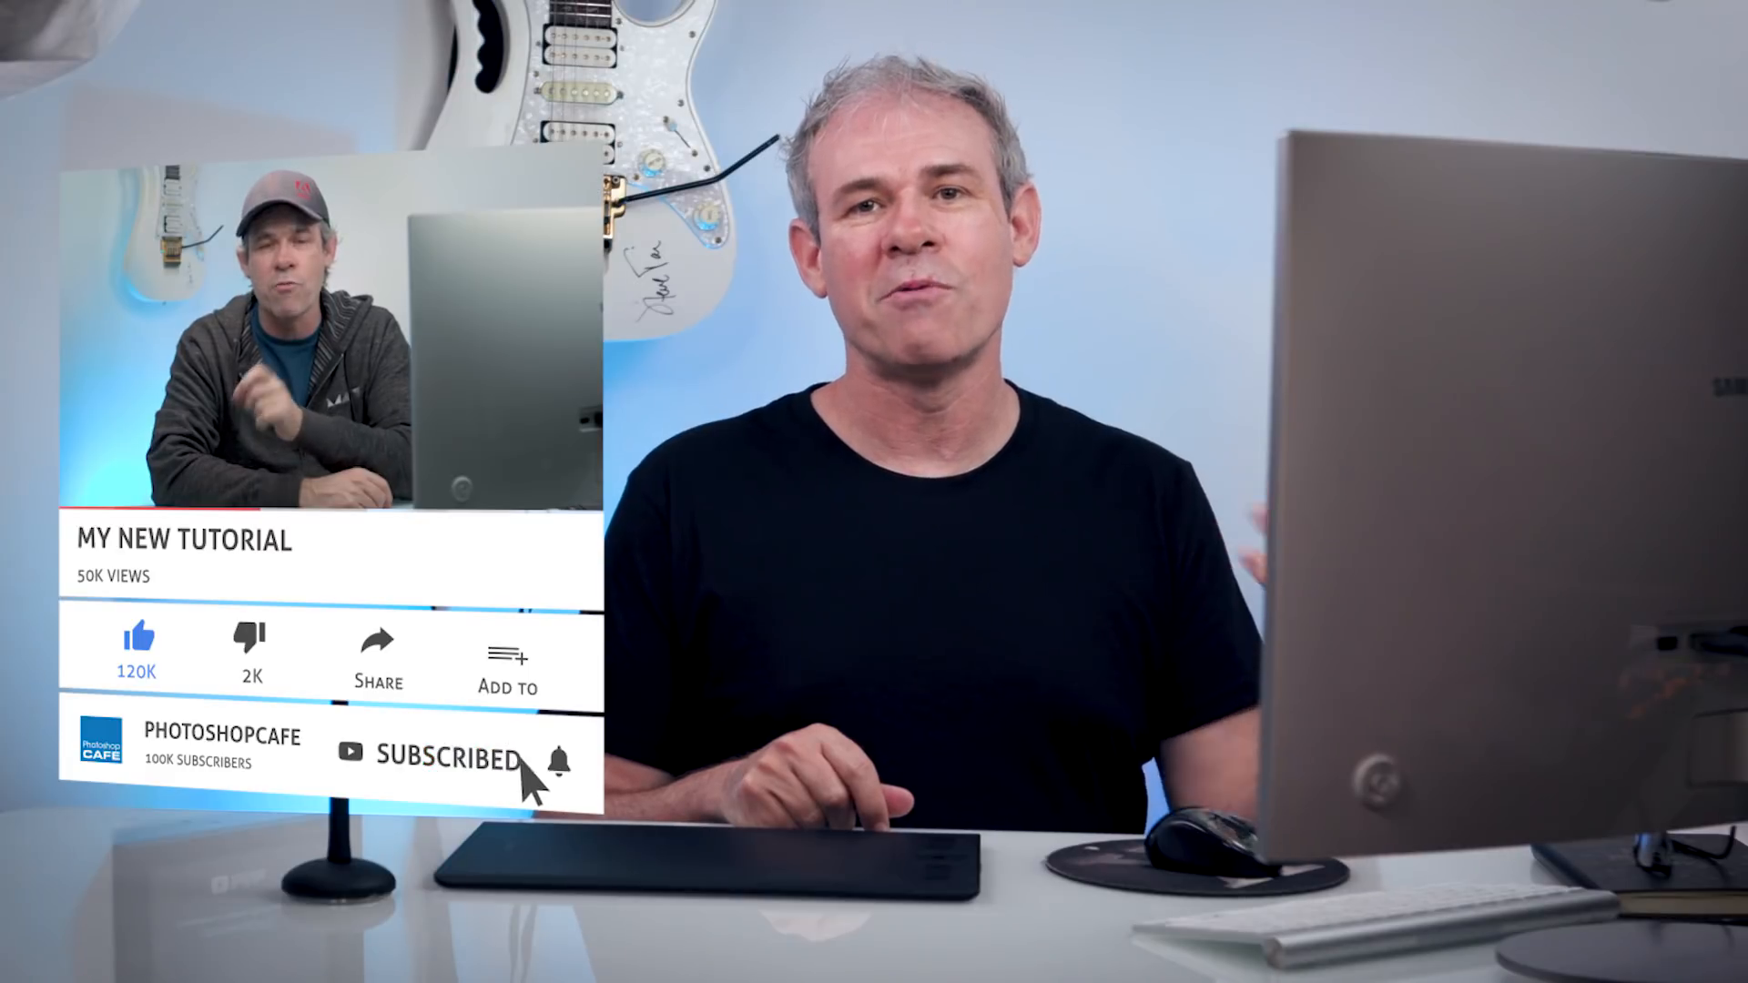